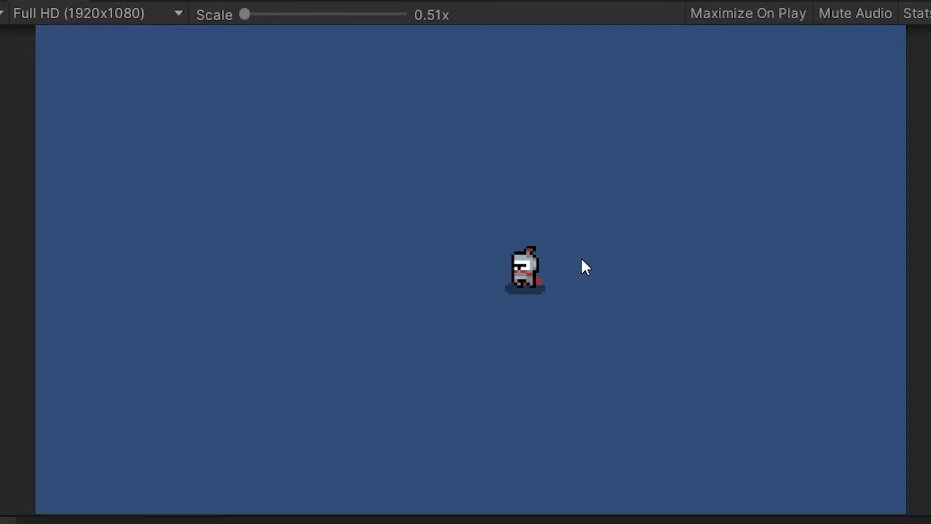
# Step: Stop the running game and return to editing the 5-Sprites scene
pyautogui.click(431, 35)
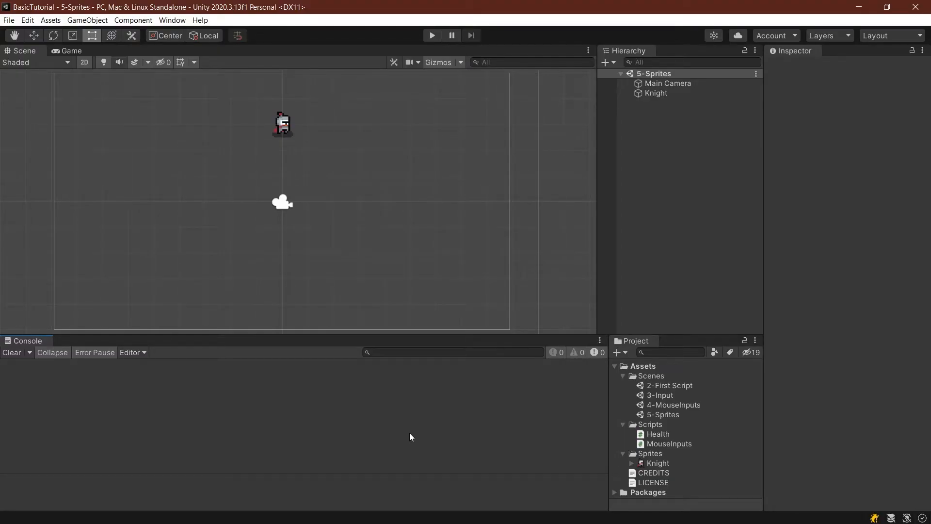
# Step: Duplicate 5-Sprites as 6-Movement, create a PlayerMovement C# script in Scripts, and open 6-Movement
pyautogui.click(661, 414)
pyautogui.write('6-')
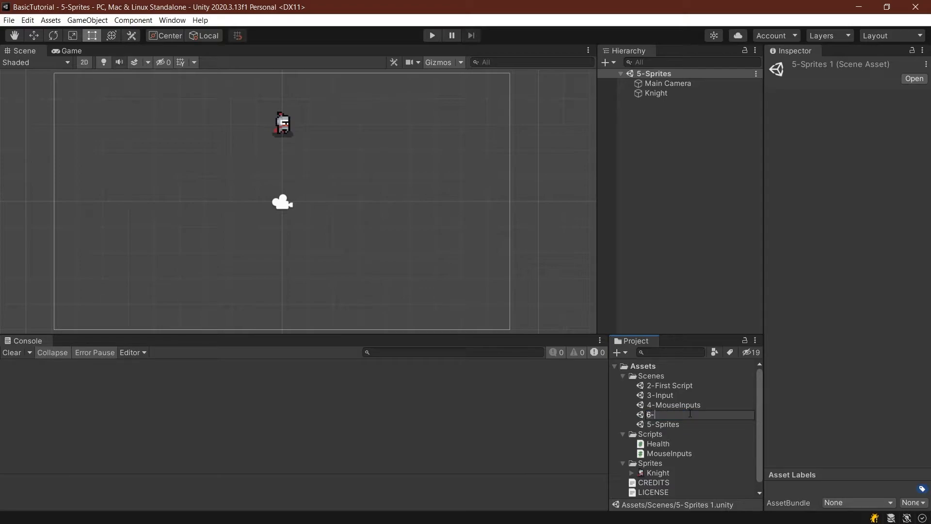
pyautogui.write('Movemen')
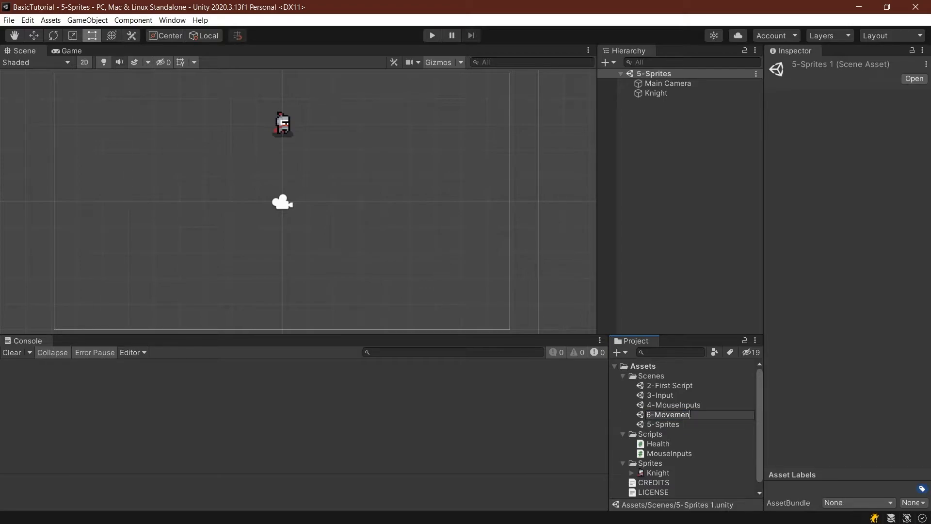
pyautogui.click(650, 434)
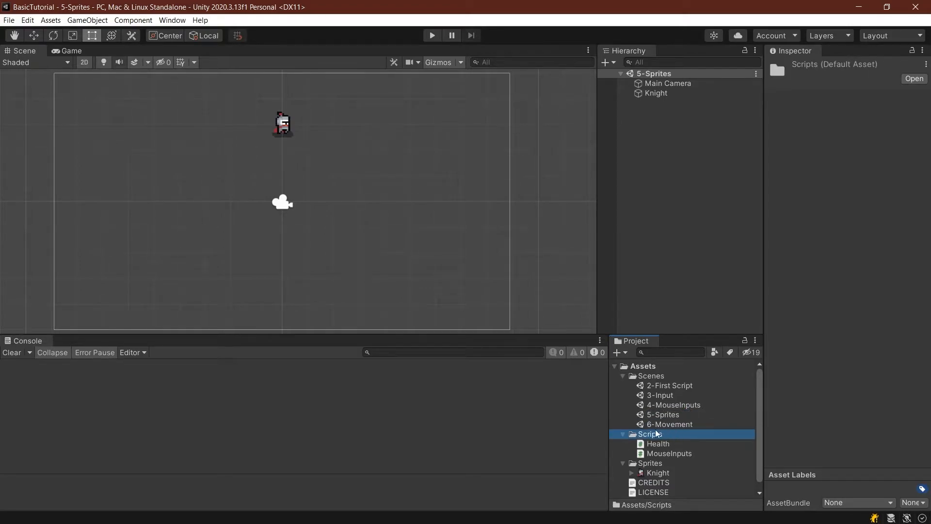
pyautogui.rightClick(647, 433)
pyautogui.write('PlayerMovement')
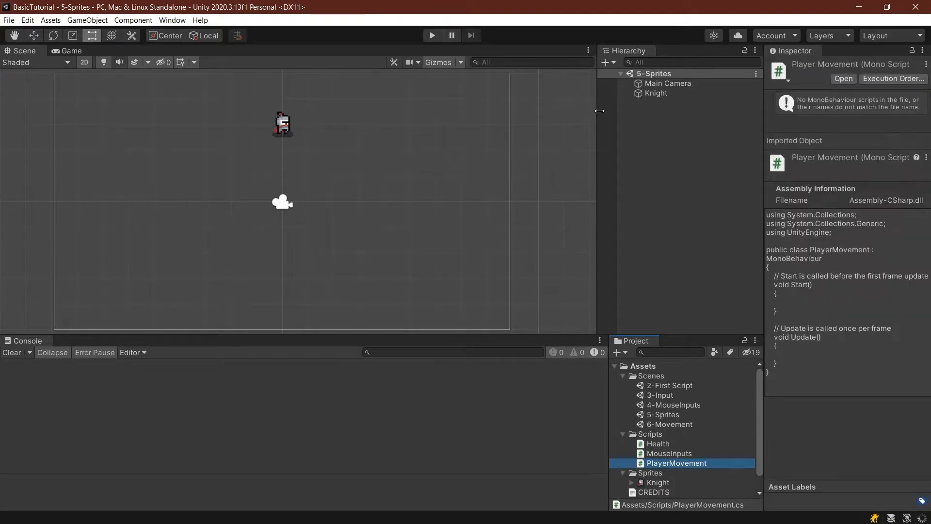
pyautogui.doubleClick(670, 424)
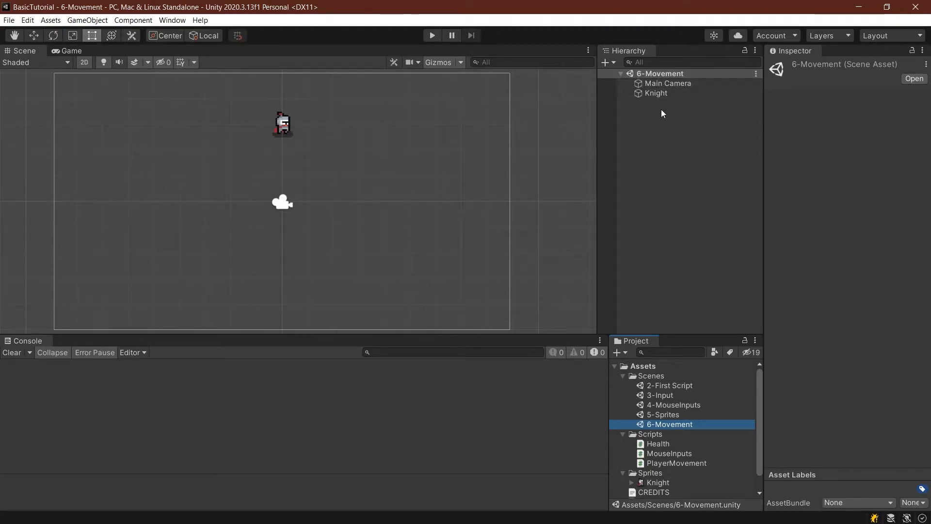
# Step: Select the Knight and attach the PlayerMovement script to it
pyautogui.click(656, 93)
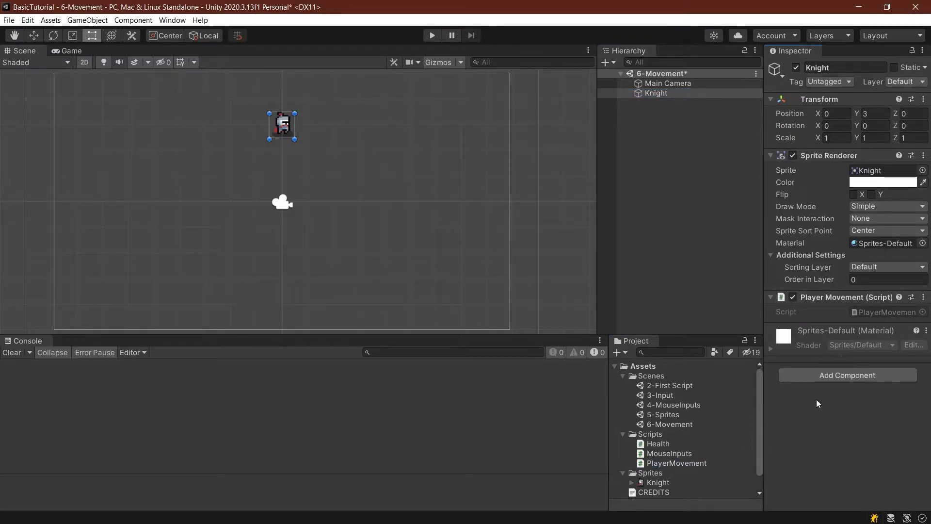
pyautogui.moveTo(858, 420)
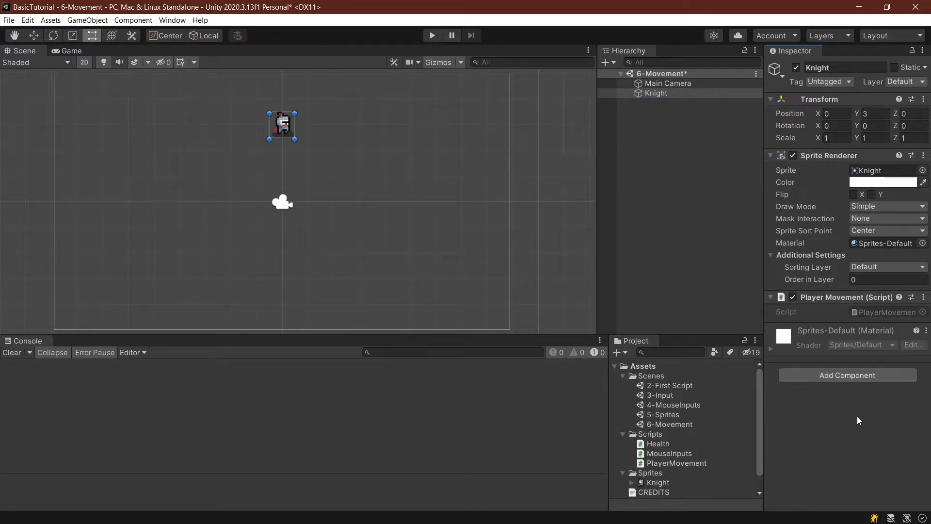
pyautogui.click(676, 462)
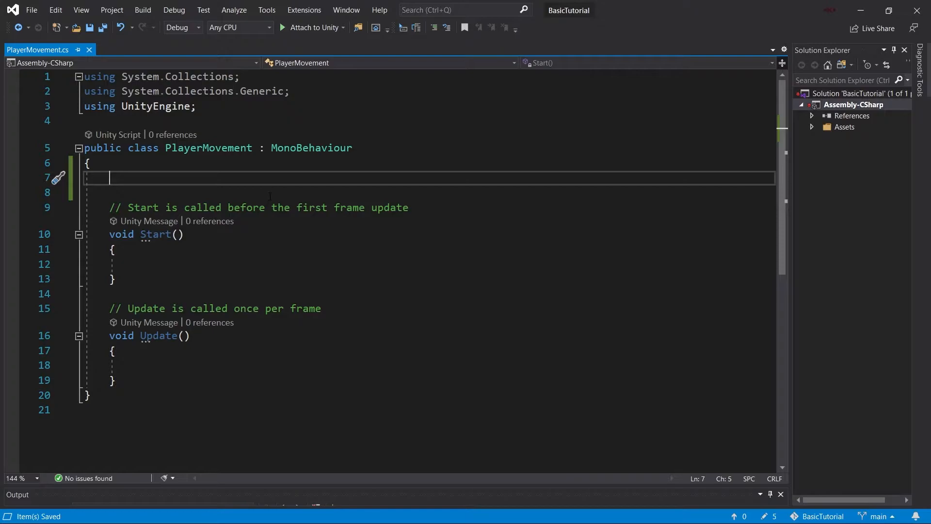
# Step: Declare [SerializeField] private float speed = 3f, private Rigidbody2D body and private Vector2 axisMovement
pyautogui.write('private float speed =')
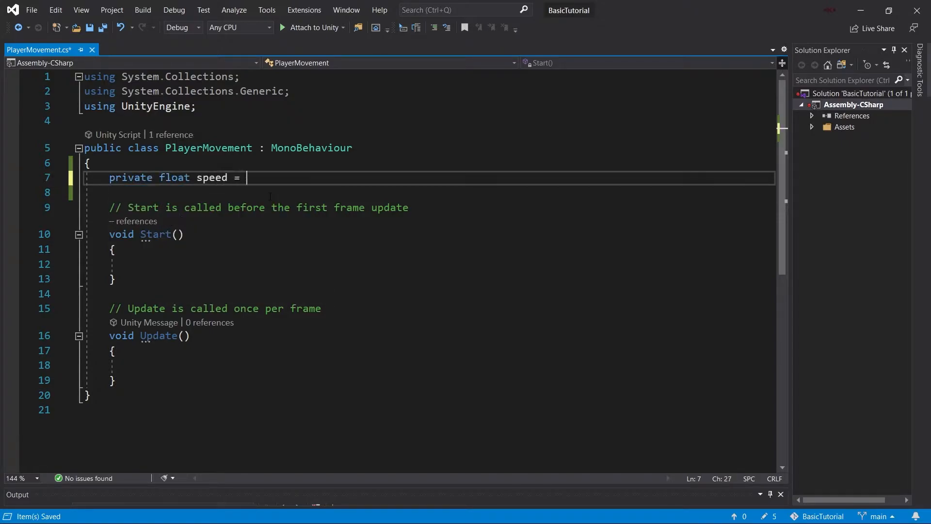
pyautogui.write('[SerializeField')
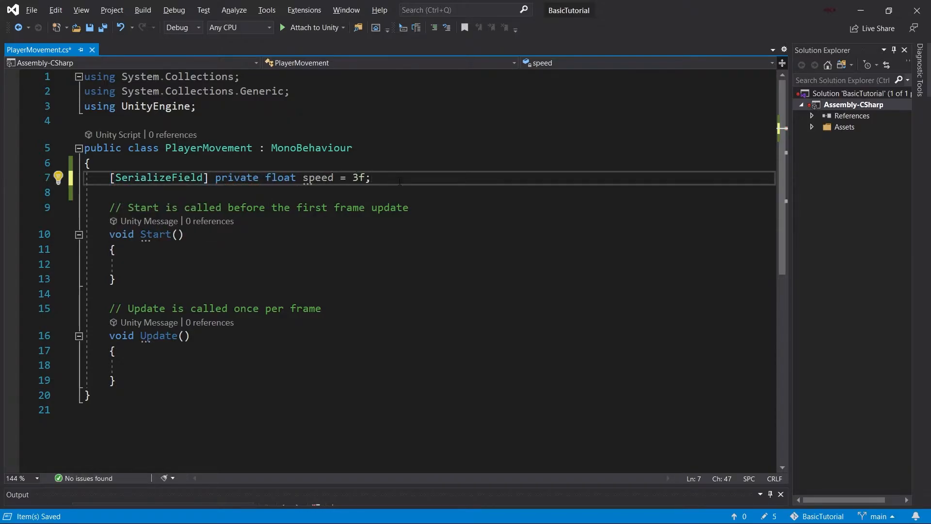
pyautogui.write('private R')
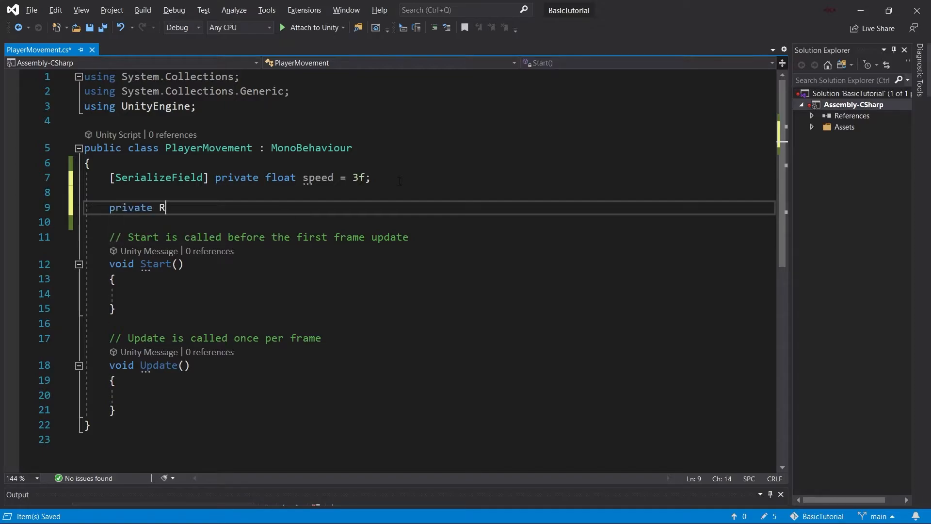
pyautogui.write('igidbody2D body;')
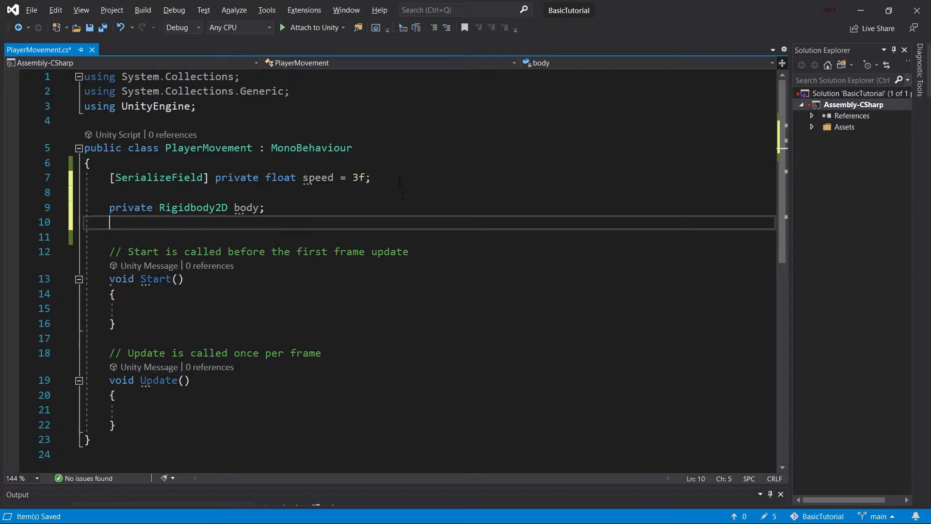
pyautogui.write('private Vector2 axisMovement;')
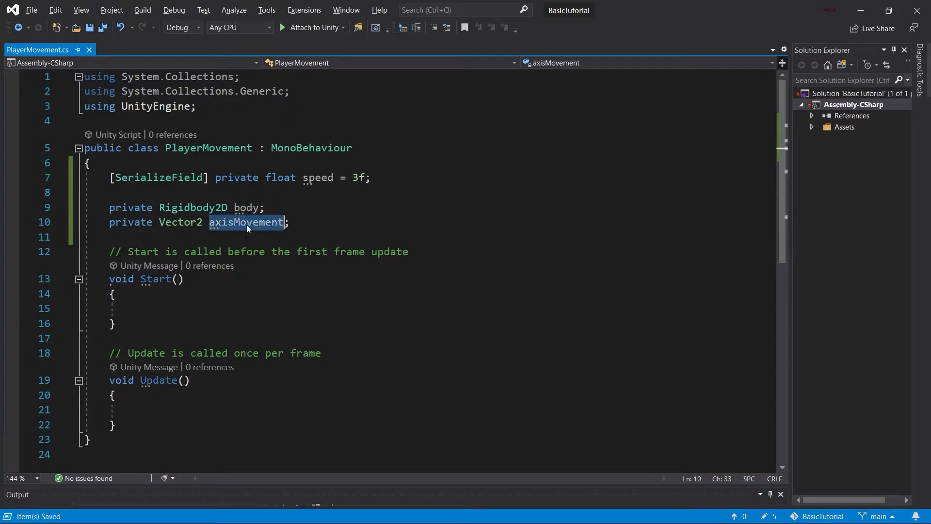
# Step: In Start, assign body = GetComponent<Rigidbody2D>()
pyautogui.click(237, 309)
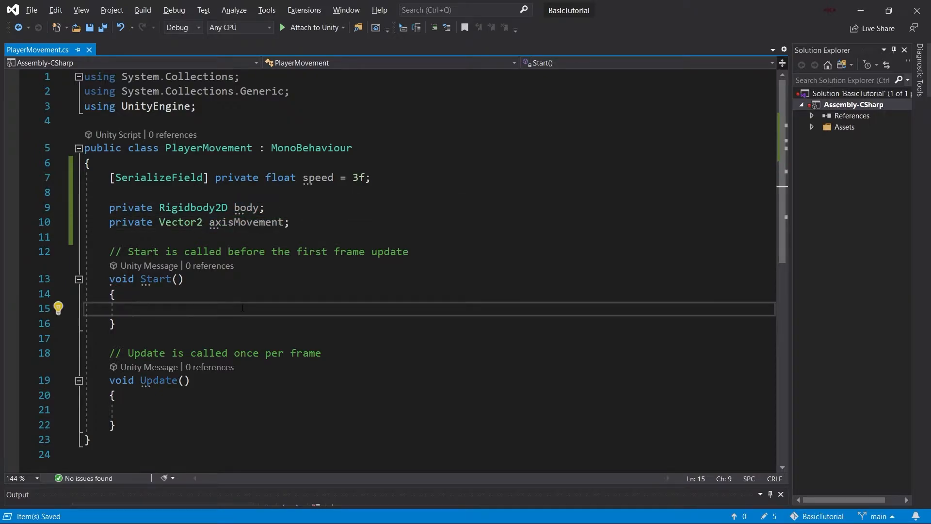
pyautogui.write('b')
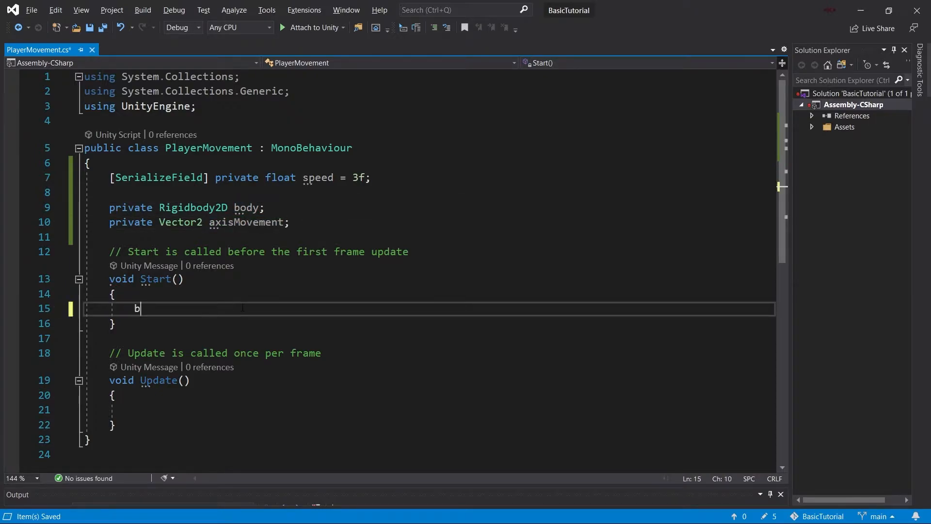
pyautogui.write('ody =')
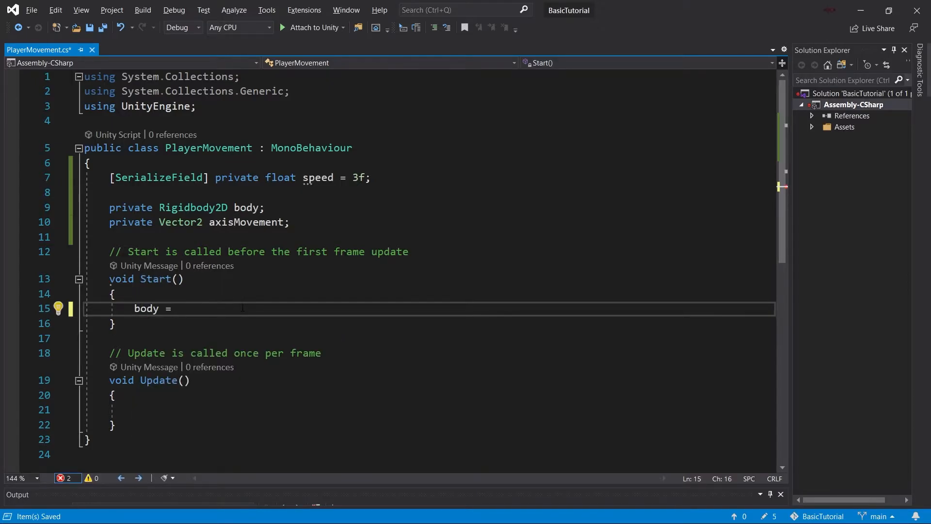
pyautogui.write('GetComponent<>')
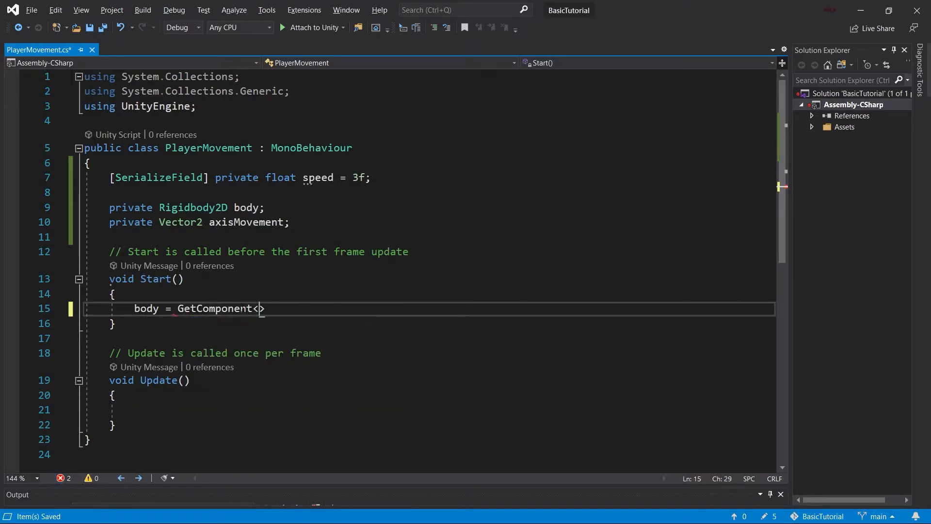
pyautogui.write('Rigidbody2D>();')
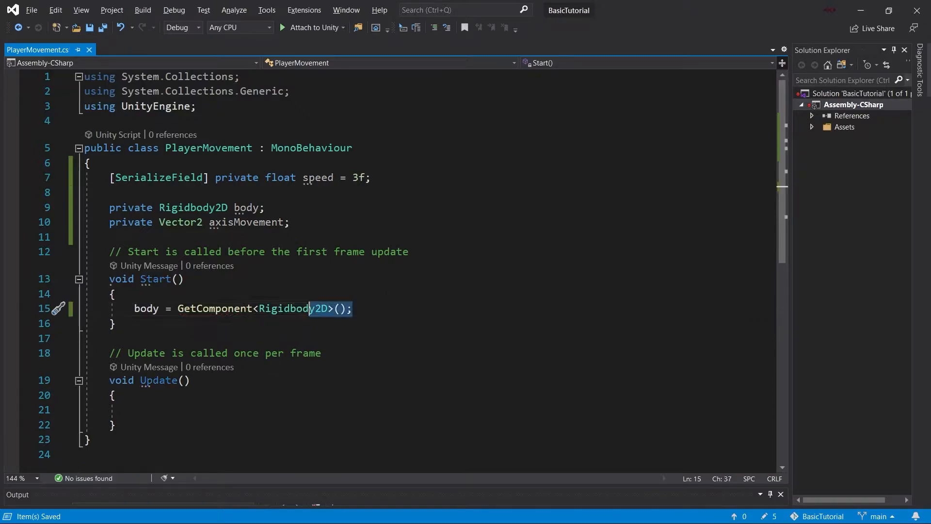
pyautogui.click(351, 308)
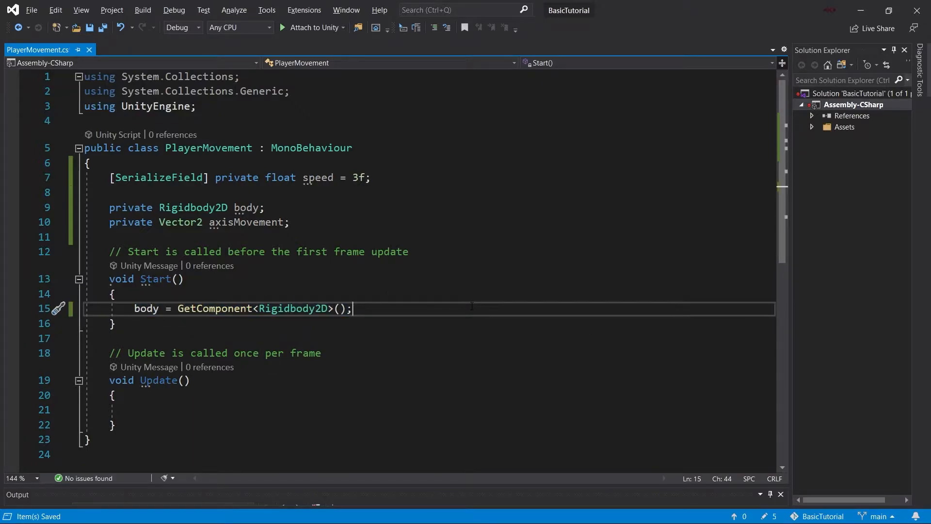
pyautogui.moveTo(843, 12)
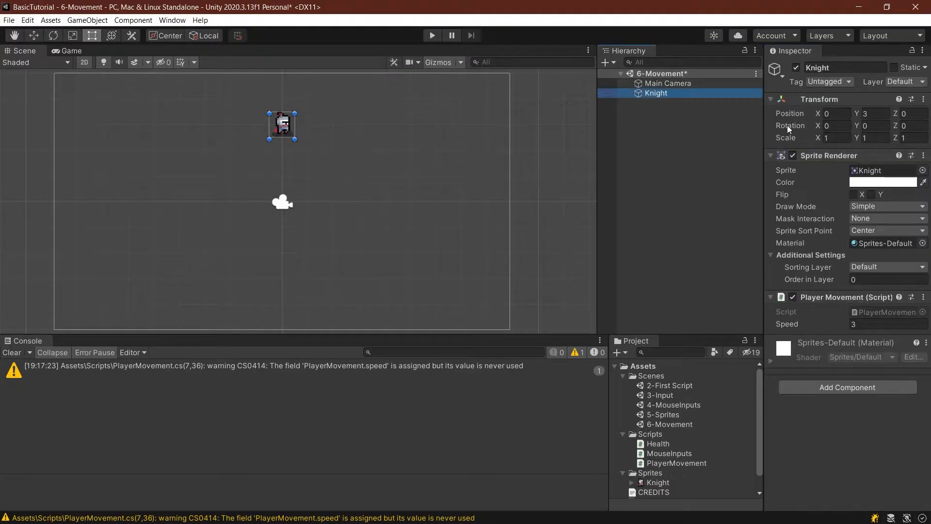
pyautogui.moveTo(834, 157)
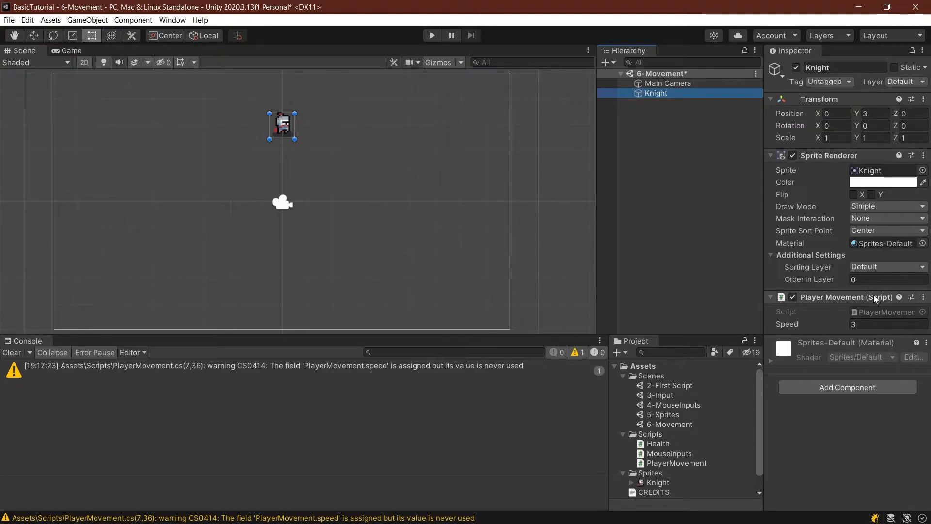
pyautogui.moveTo(870, 301)
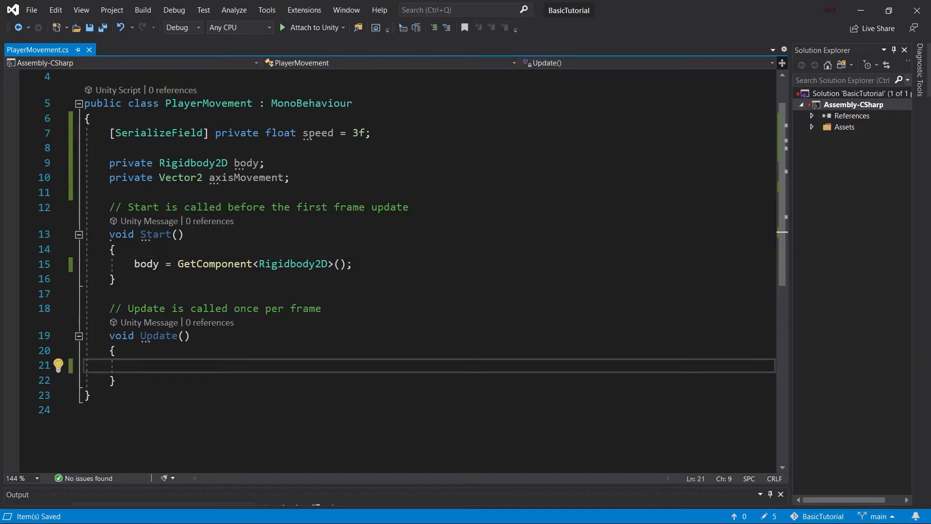
# Step: In Update, read Input.GetAxisRaw Horizontal and Vertical into axisMovement.x and .y, then begin FixedUpdate
pyautogui.write('axisMovement.')
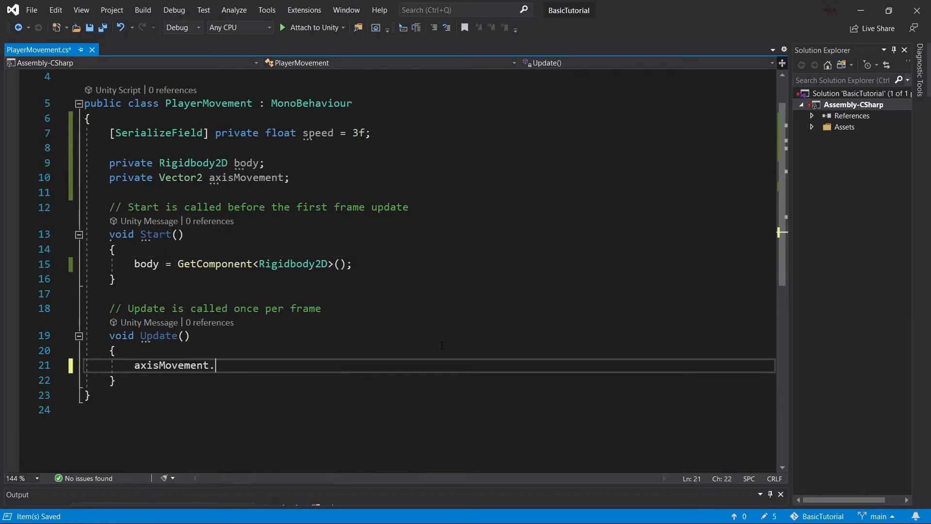
pyautogui.write('x =')
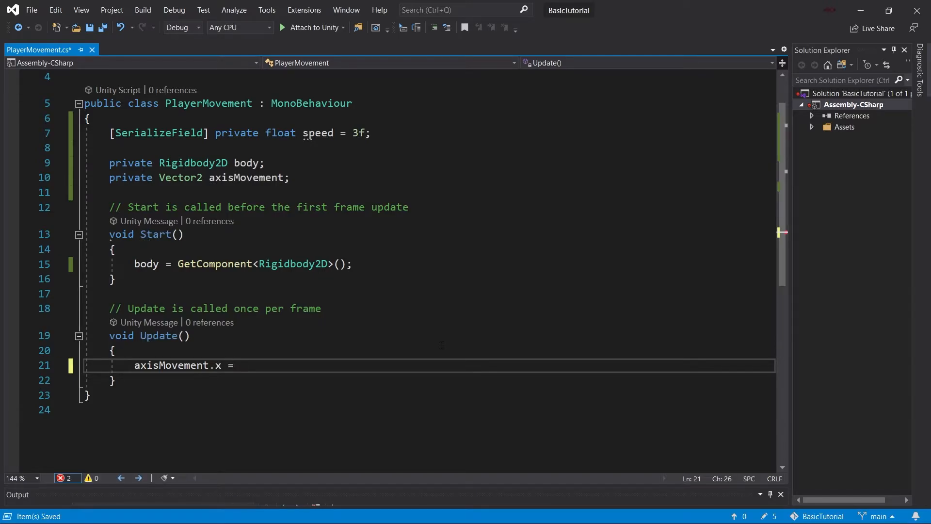
pyautogui.write('Input.GetAxisRaw("Horizontal");')
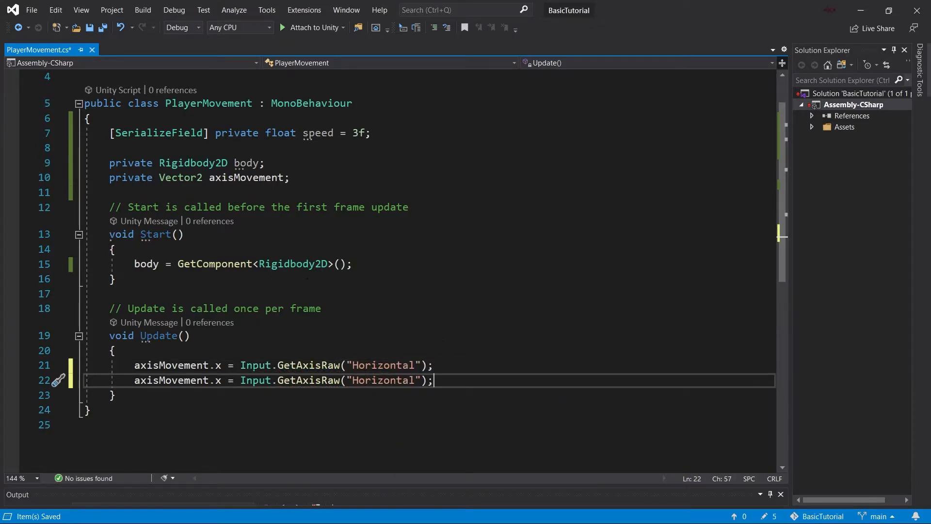
pyautogui.write('y')
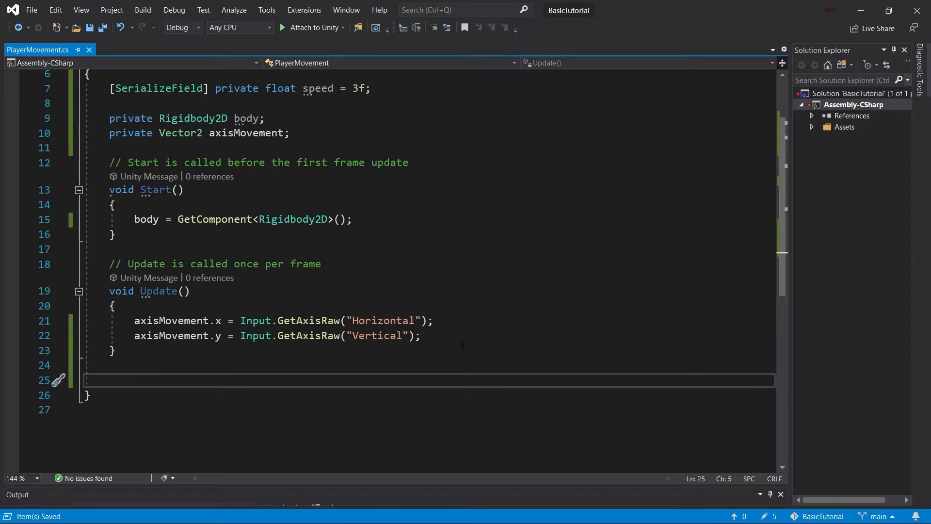
pyautogui.write('void FixedUpdate(')
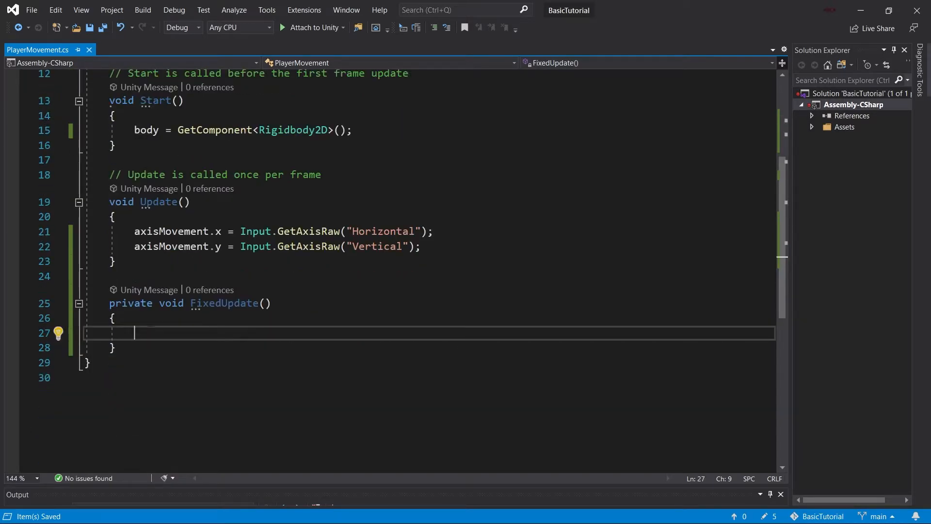
# Step: Write private void Move() setting body.velocity = axisMovement.normalized * speed and save
pyautogui.write('priv')
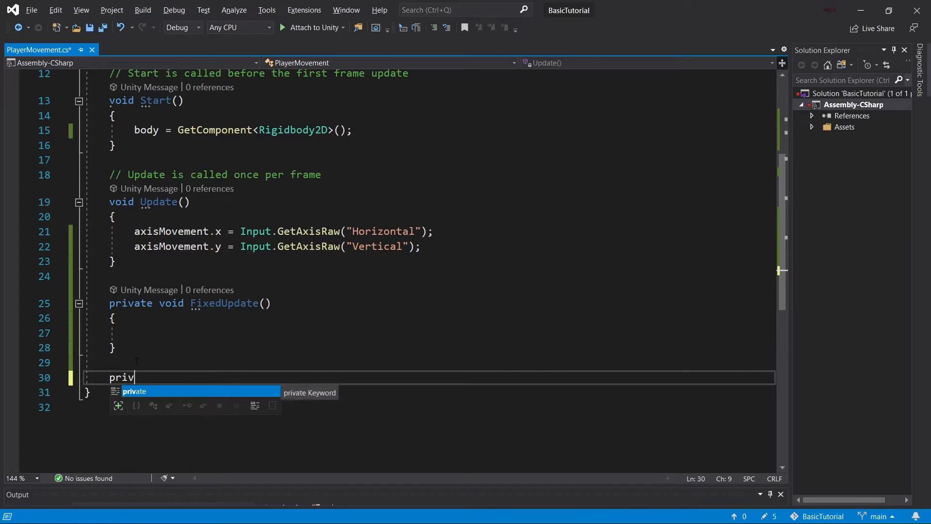
pyautogui.write('ate void Mov')
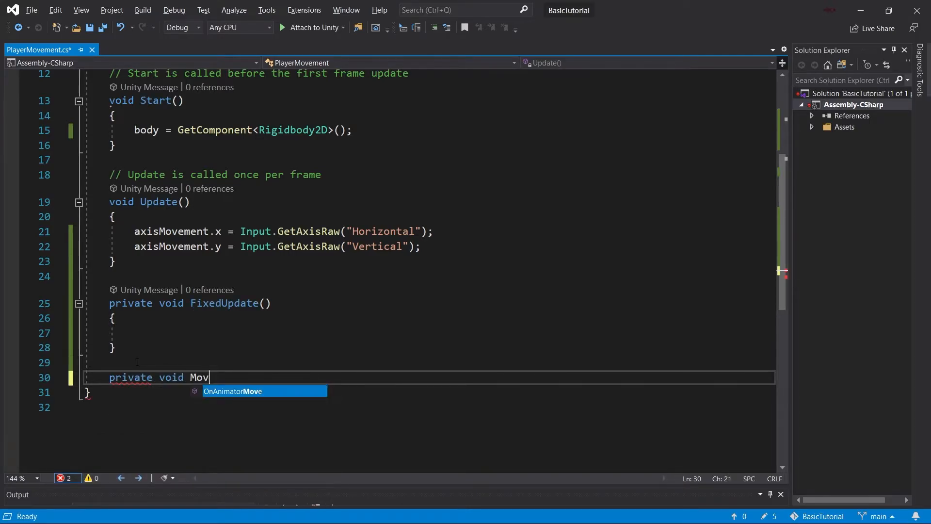
pyautogui.write('e')
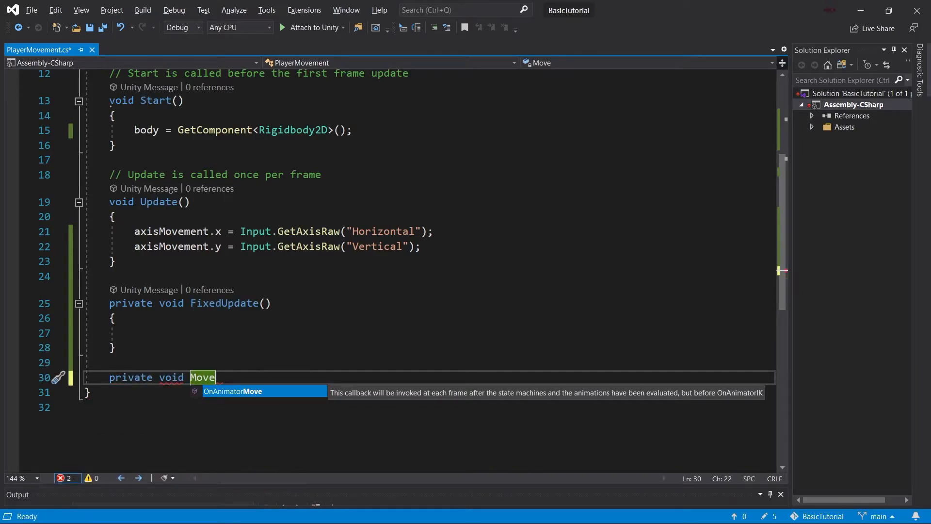
pyautogui.press('Escape')
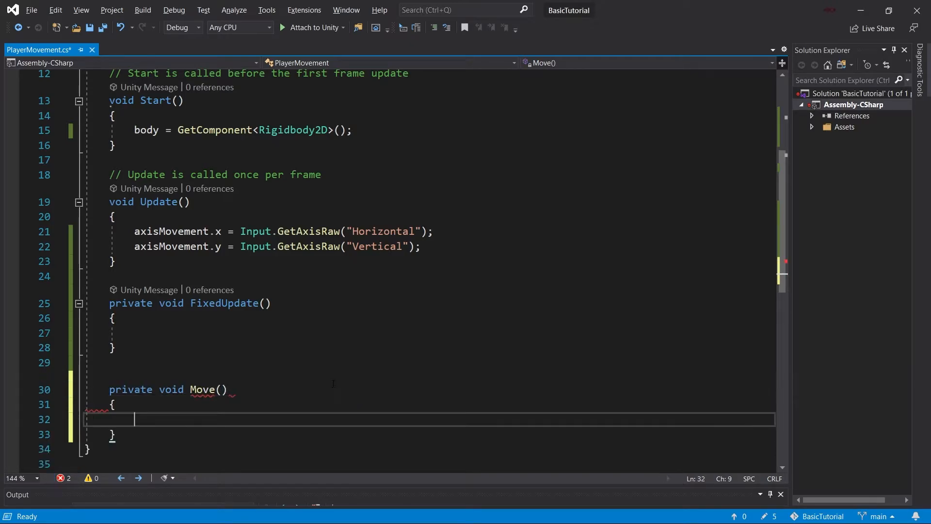
pyautogui.write('body')
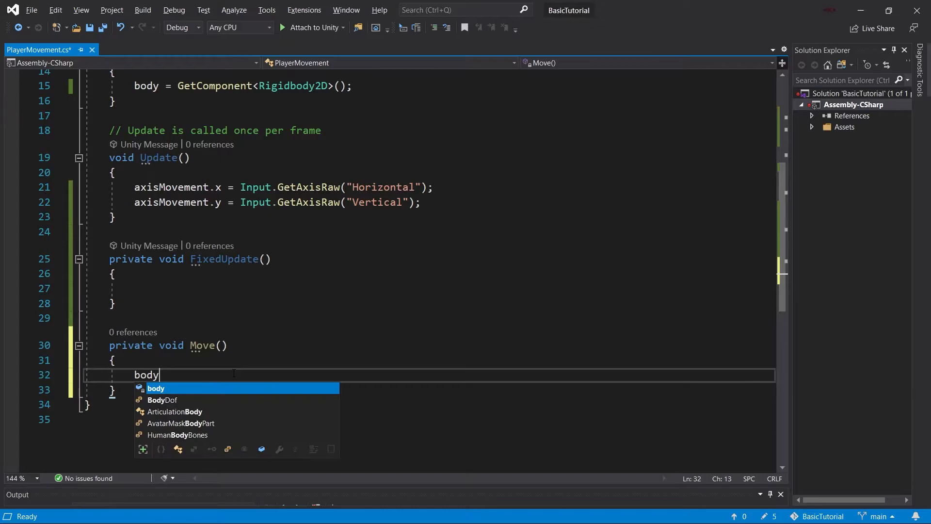
pyautogui.write('.velocity')
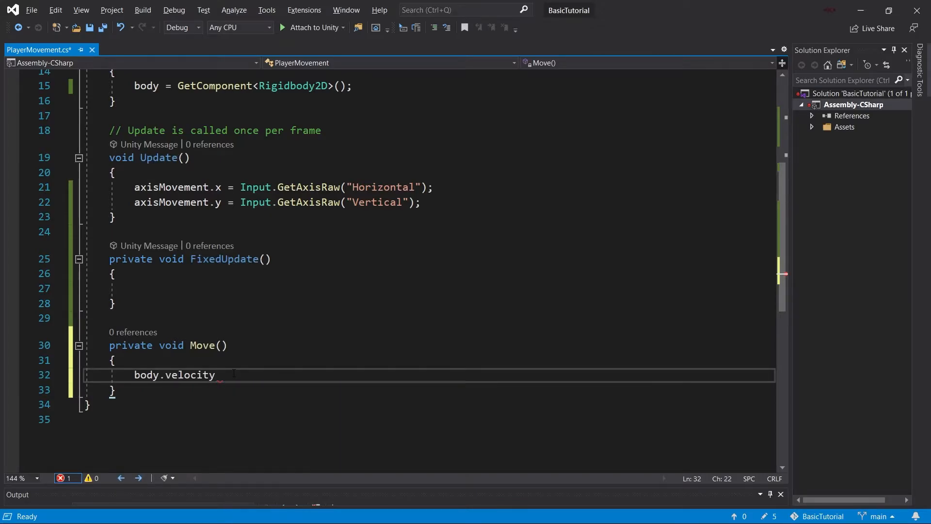
pyautogui.write('= axisMovement.')
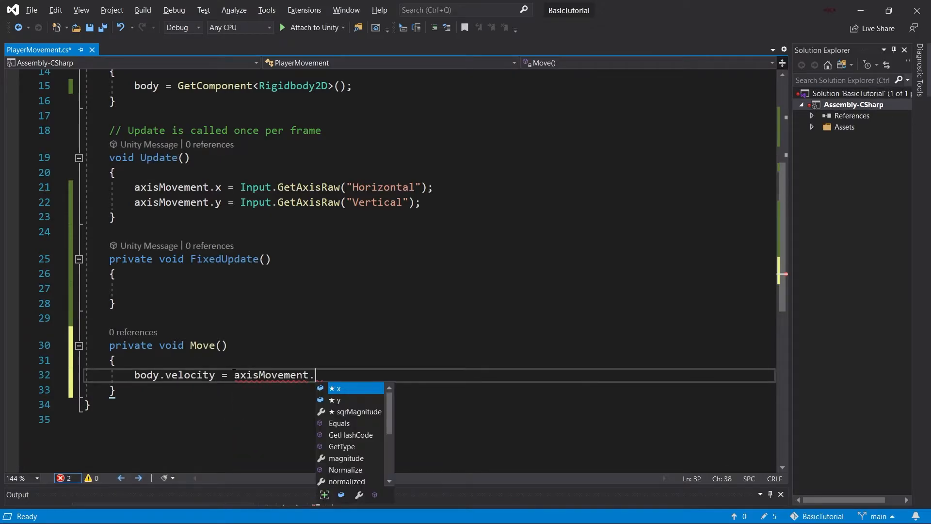
pyautogui.write('normalized * speed;')
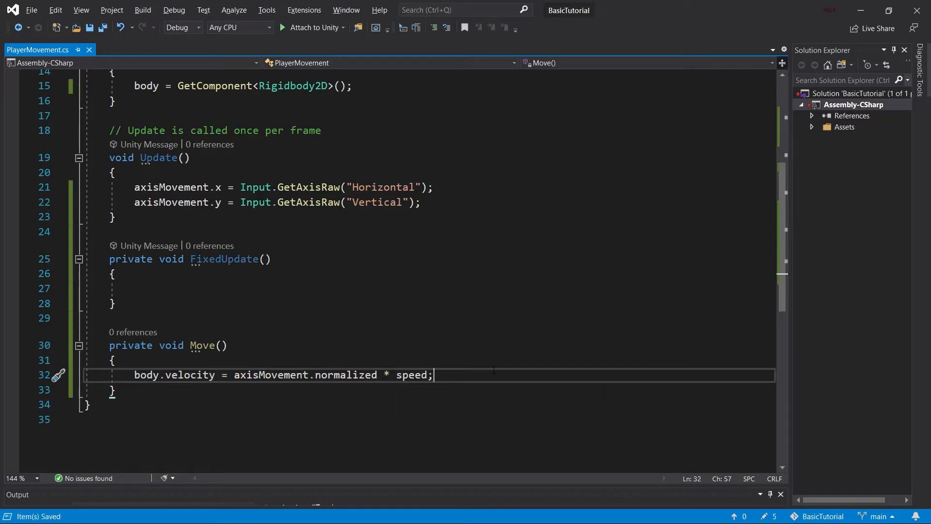
pyautogui.click(112, 360)
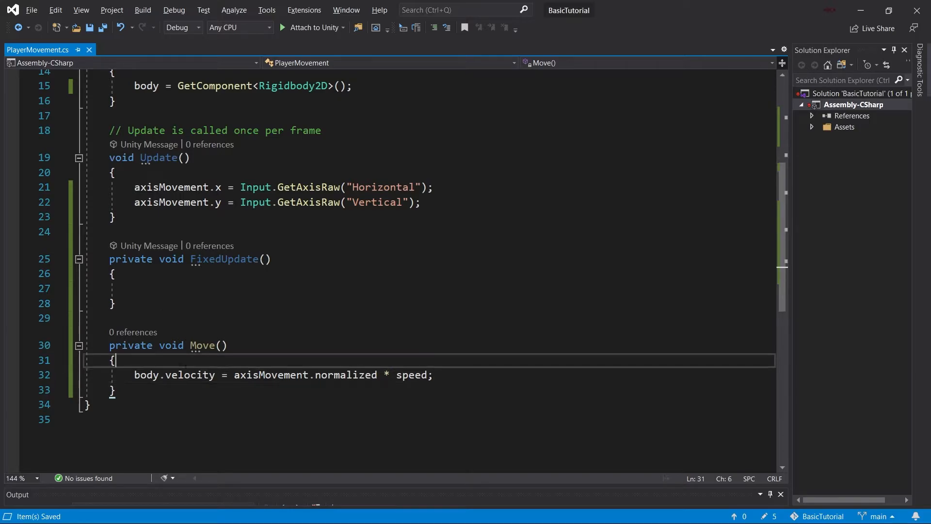
pyautogui.click(434, 375)
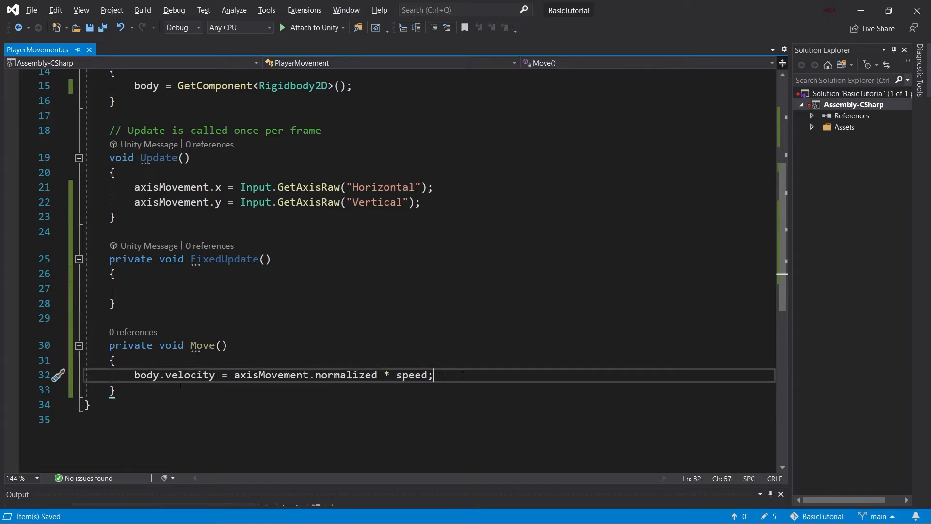
# Step: Add an empty private void CheckForFlipping() and call CheckForFlipping(); at the end of Move
pyautogui.write('private')
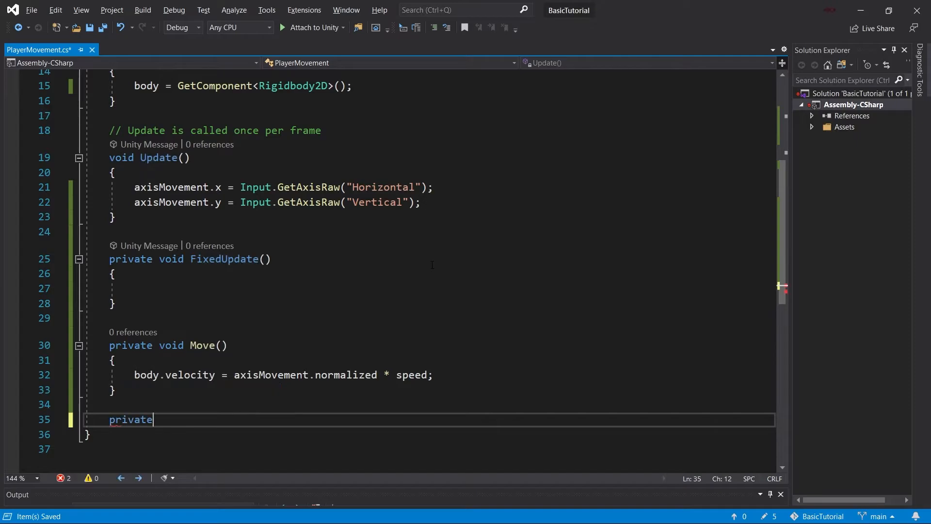
pyautogui.write('void C')
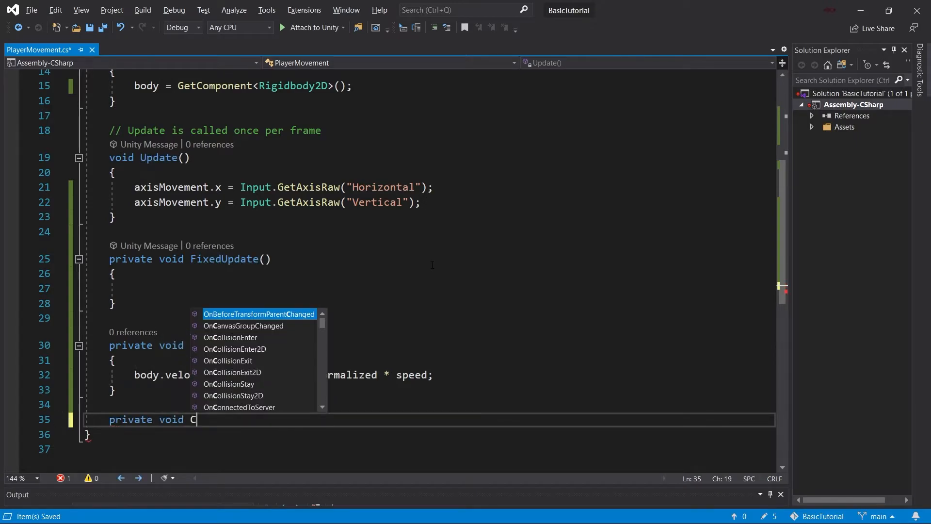
pyautogui.write('heckForFlipping(')
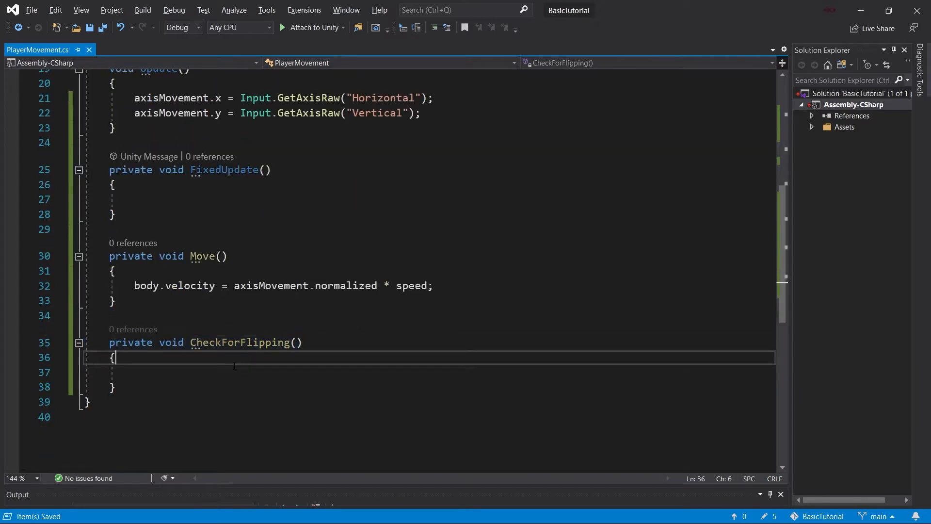
pyautogui.write('CheckForFlipping')
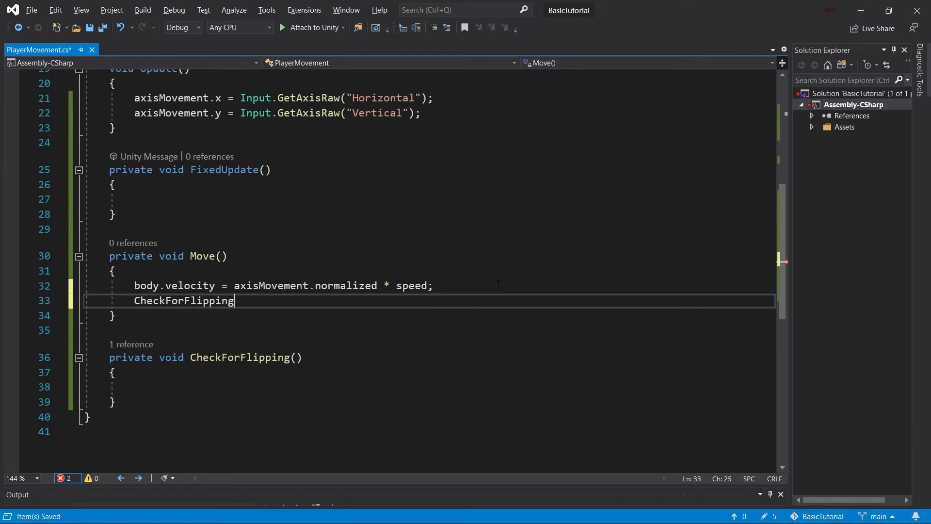
pyautogui.write('();')
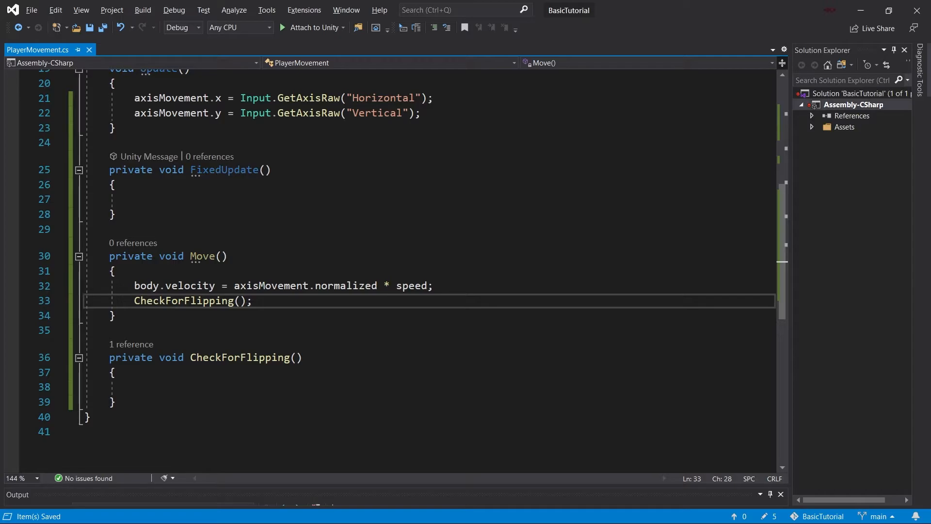
pyautogui.click(178, 387)
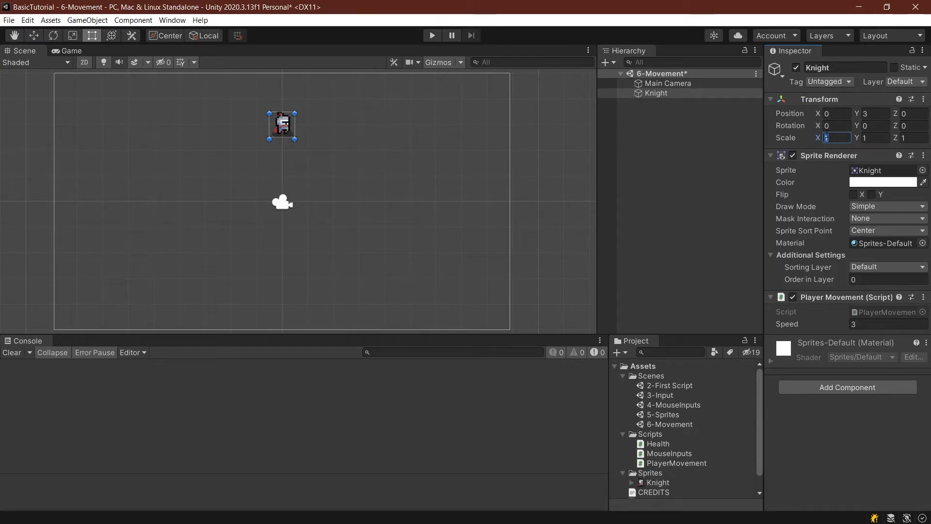
# Step: Set the Knight's Transform Scale X to -1 to preview it facing the other way
pyautogui.write('-1')
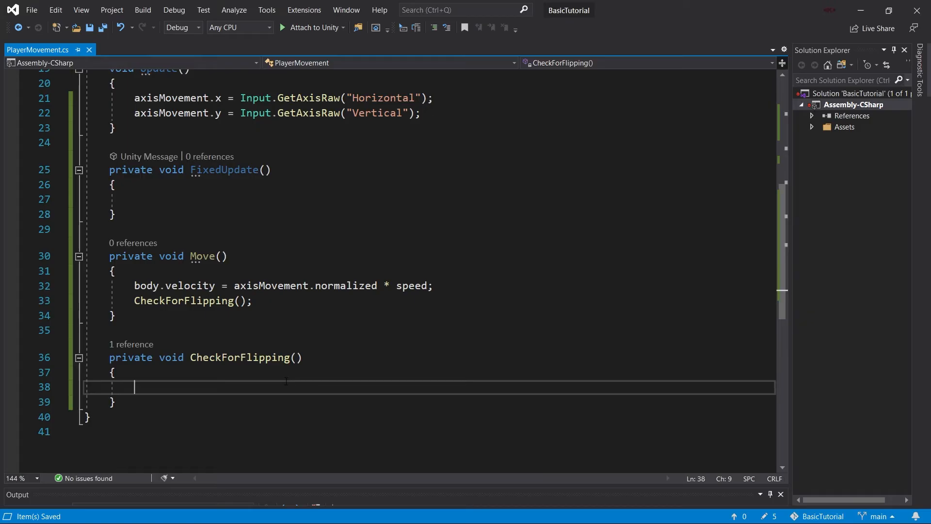
# Step: Declare bool movingLeft = axisMovement.x < 0 and movingRight from axisMovement.x in CheckForFlipping
pyautogui.write('bool mo')
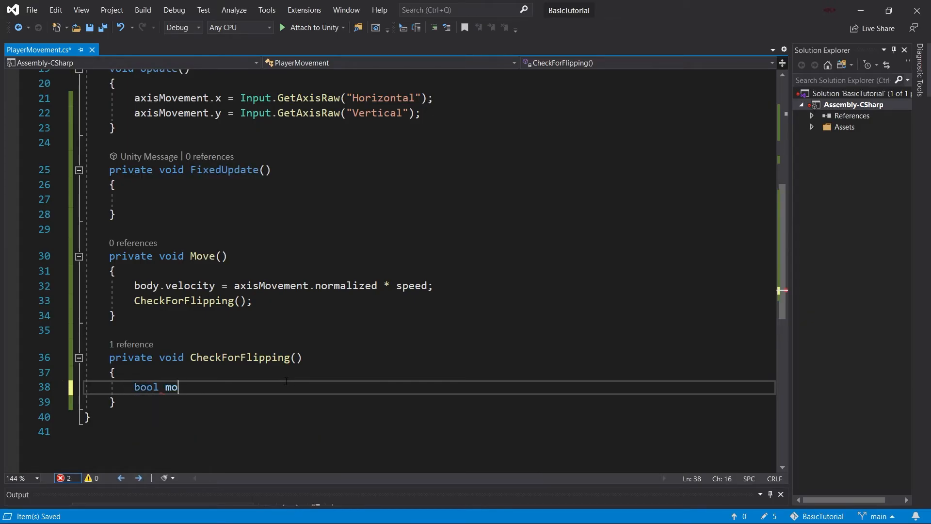
pyautogui.write('vingLeft')
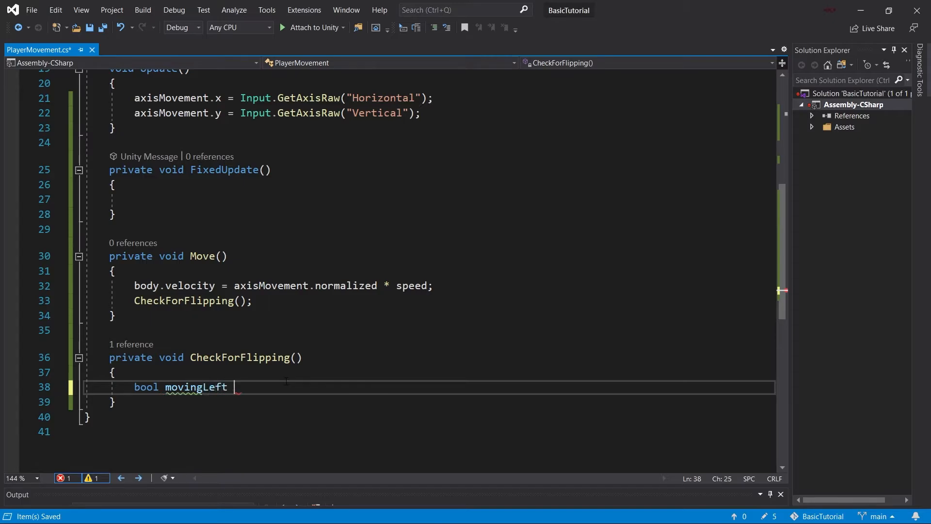
pyautogui.write('= axisMovement.x')
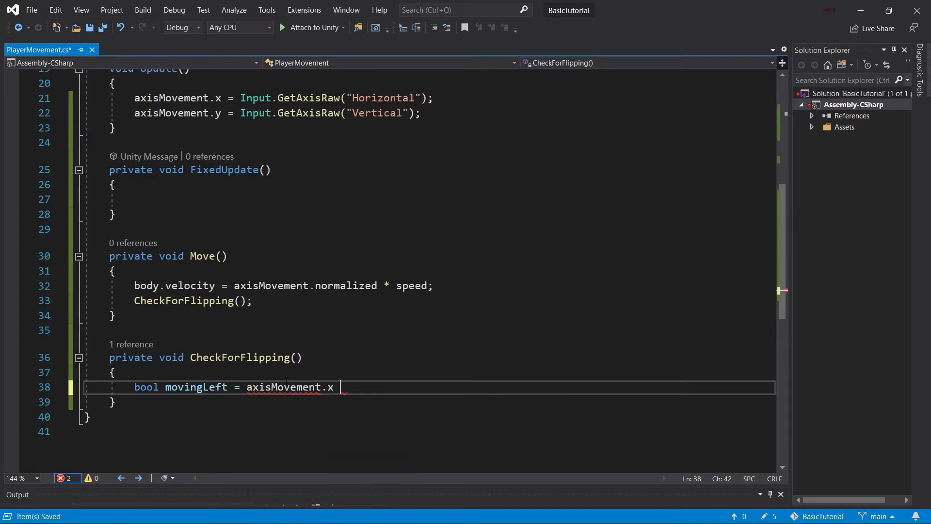
pyautogui.write('< 0;')
pyautogui.write('bool movingRight = axisMovement.x > 0;')
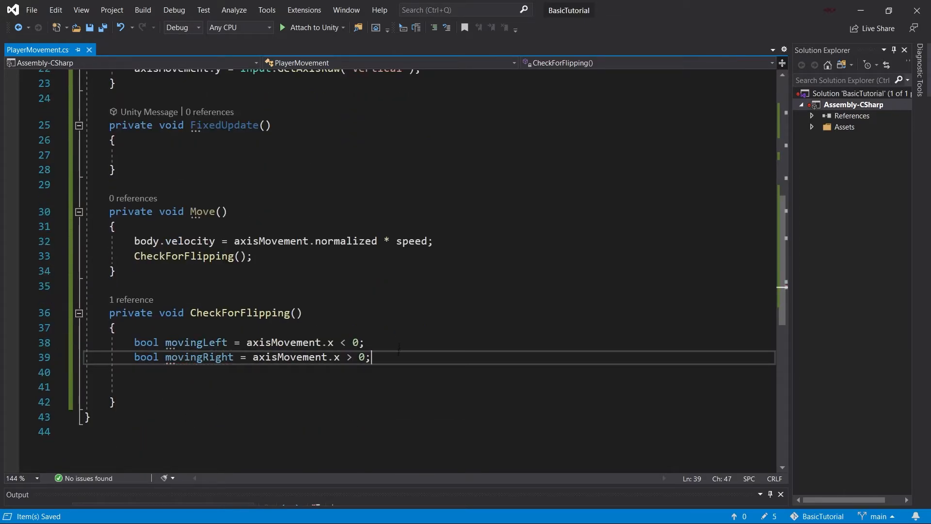
pyautogui.press('Return')
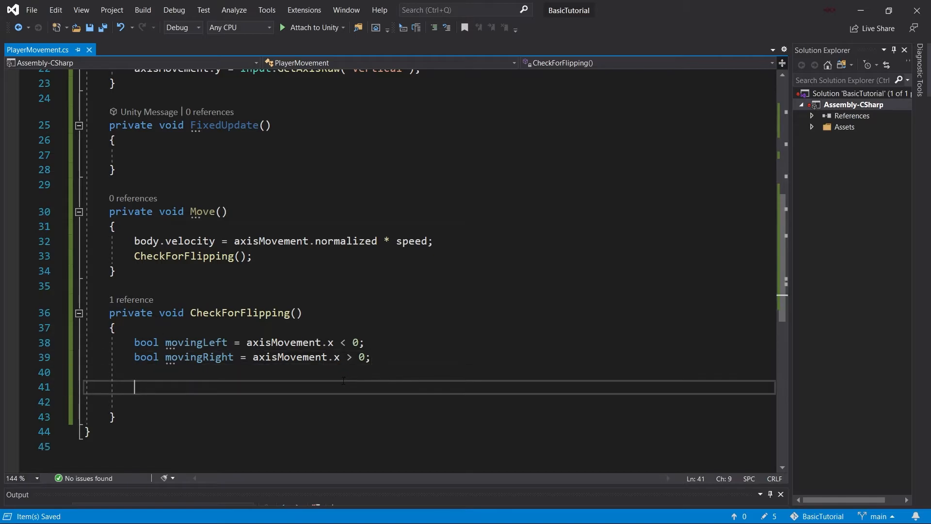
pyautogui.scroll(-3)
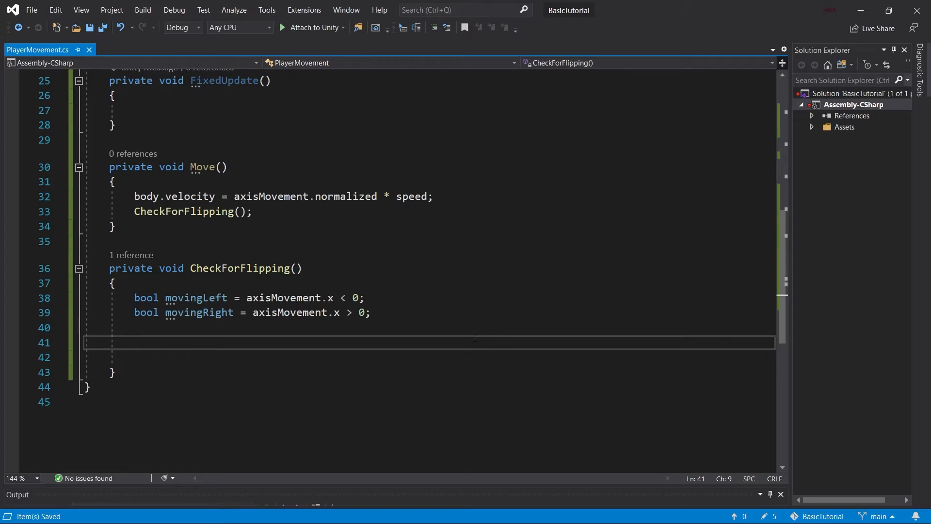
# Step: If movingLeft, set transform.localScale to new Vector3(-1f, transform.localScale.y)
pyautogui.write('if()')
pyautogui.write('transform.localScale = new Vector3(')
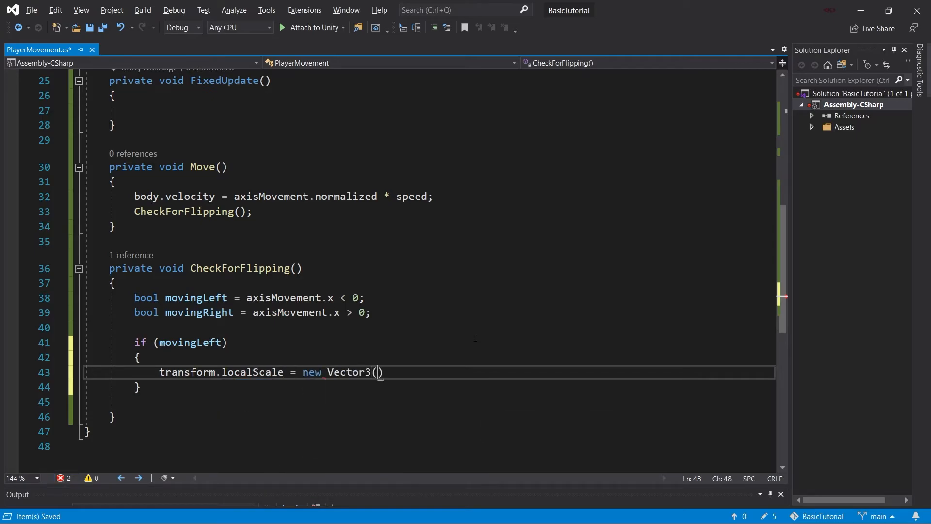
pyautogui.write('-1f,')
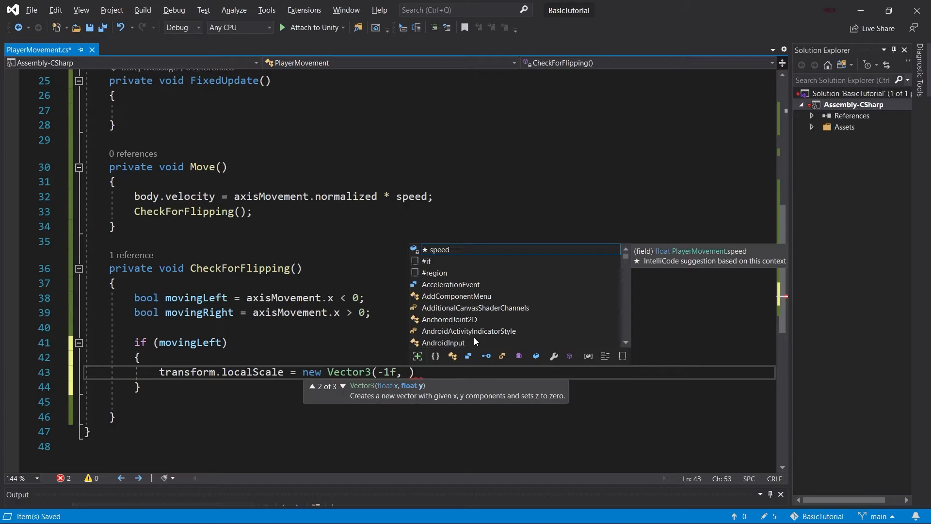
pyautogui.write('transform.')
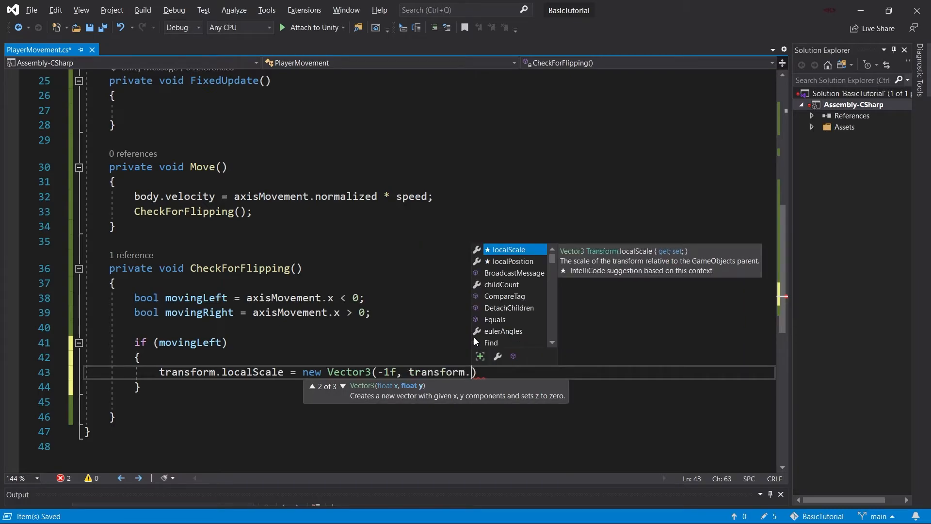
pyautogui.write('localScale.y);')
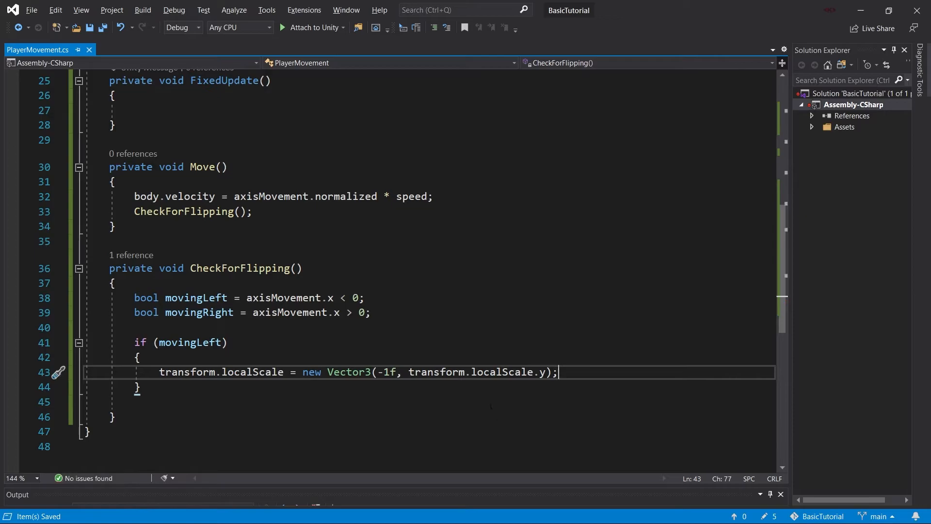
pyautogui.scroll(3)
pyautogui.write('Move')
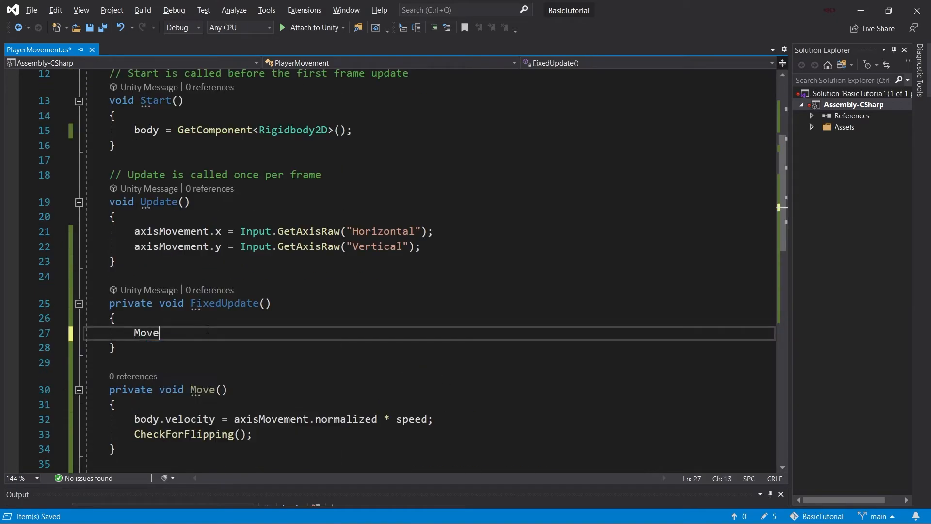
# Step: Have FixedUpdate call Move(), save the script and return to Unity
pyautogui.write('();')
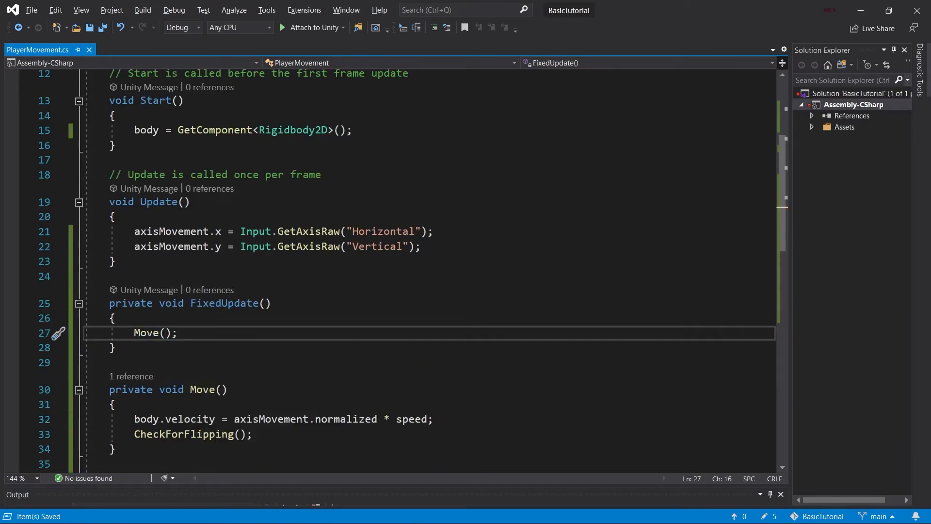
pyautogui.scroll(-3)
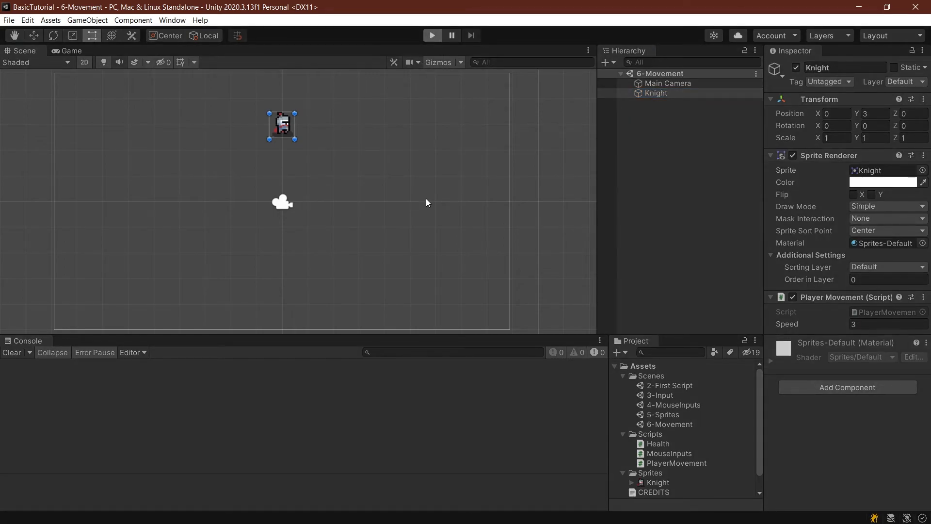
# Step: Add a Rigidbody 2D component to the Knight after Play mode reports it missing, and adjust its sleeping mode
pyautogui.click(432, 35)
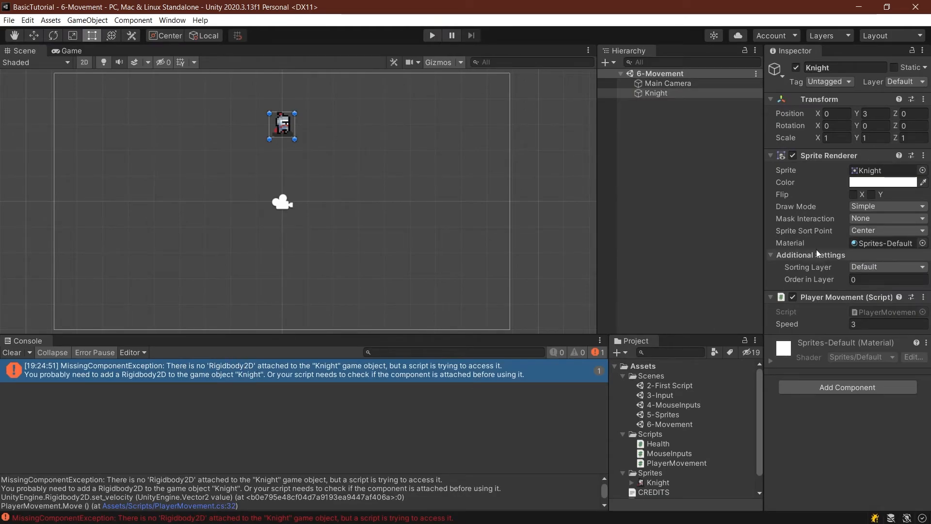
pyautogui.click(847, 387)
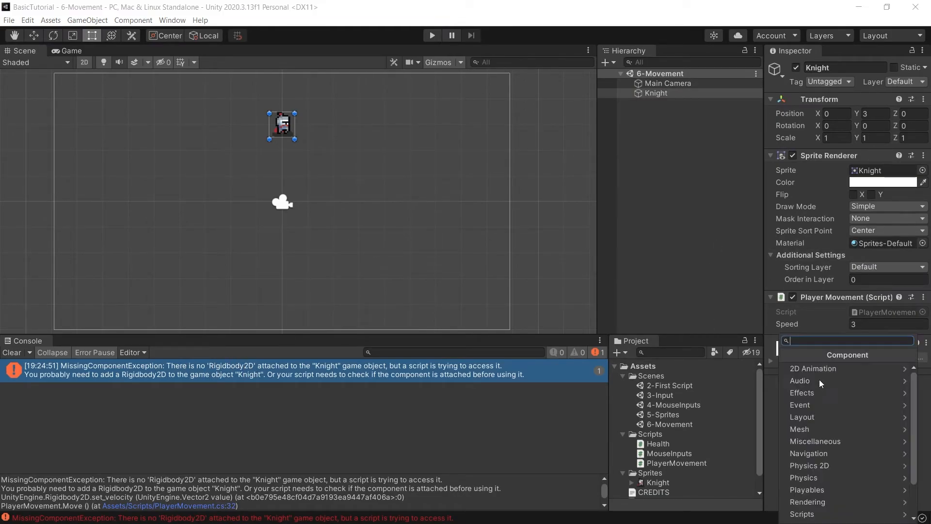
pyautogui.write('rigi')
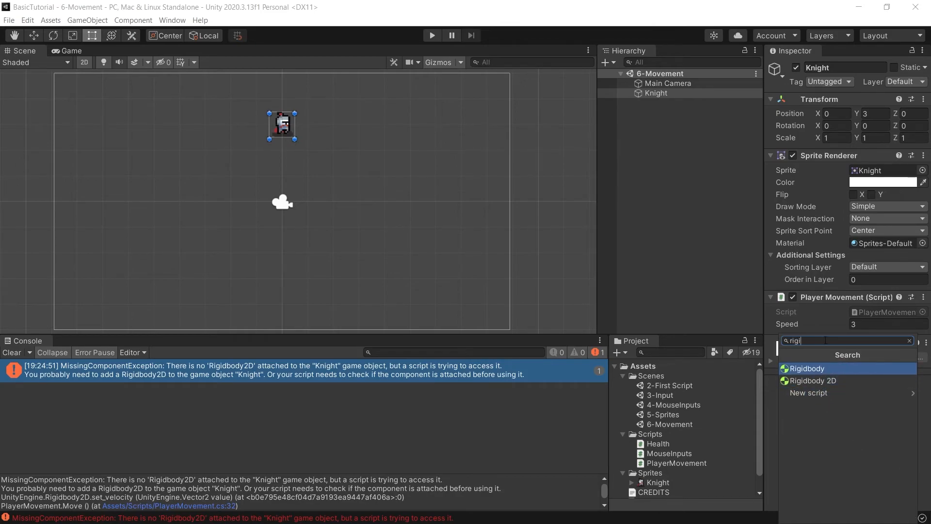
pyautogui.click(812, 380)
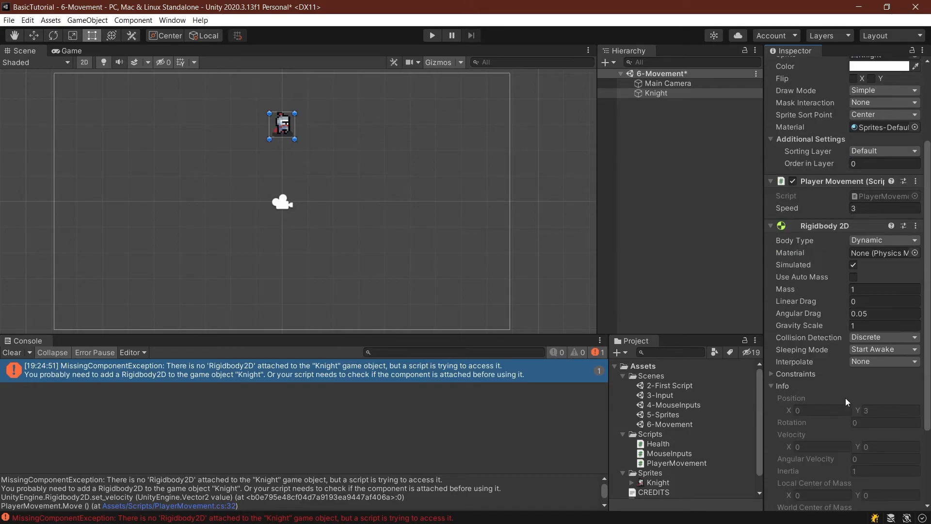
pyautogui.click(882, 349)
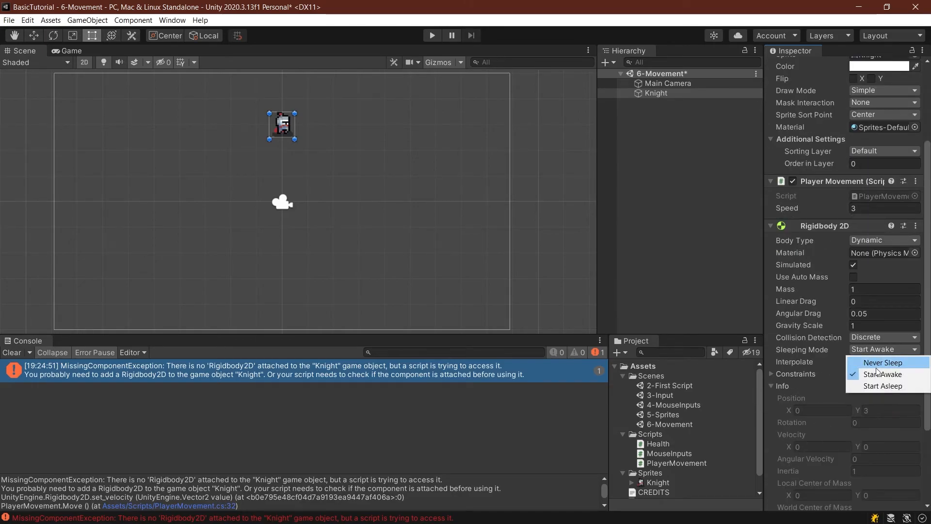
pyautogui.click(882, 361)
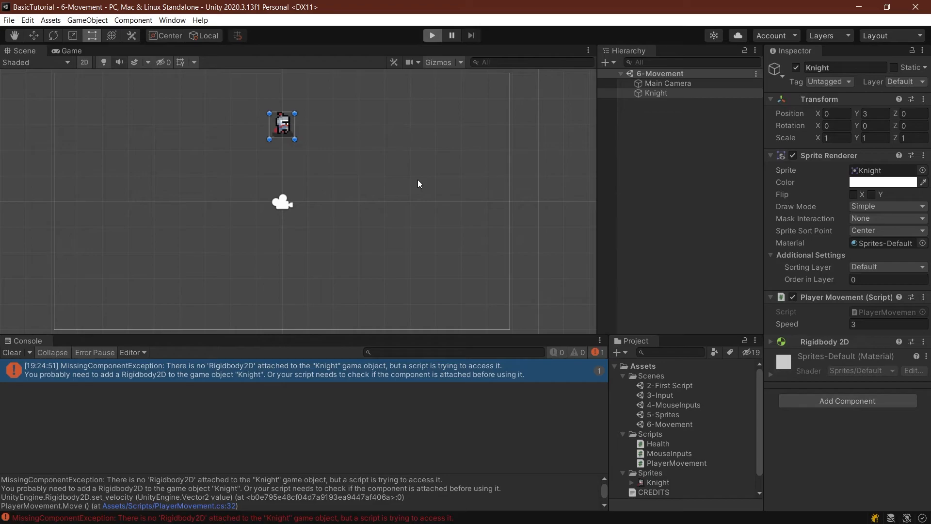
# Step: Play-test the Knight's movement with different Speed values, then return to the editor
pyautogui.click(431, 35)
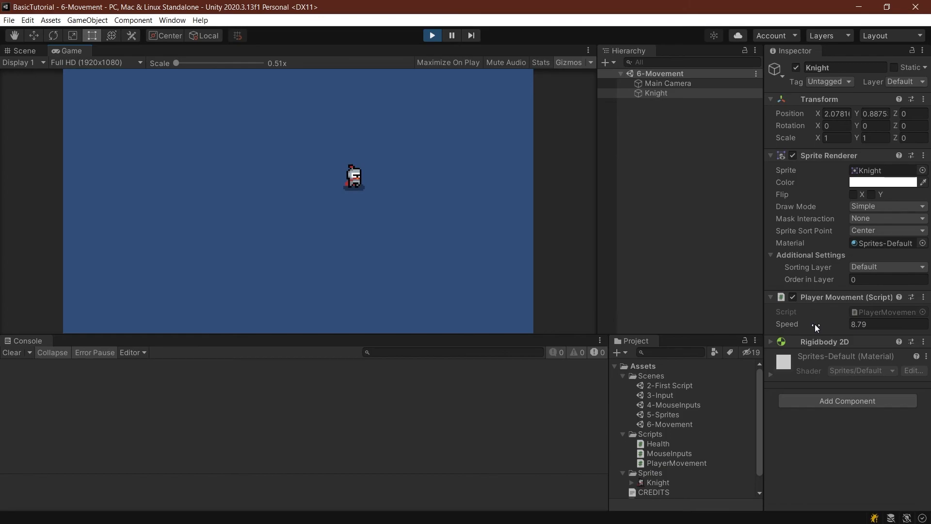
pyautogui.moveTo(813, 332)
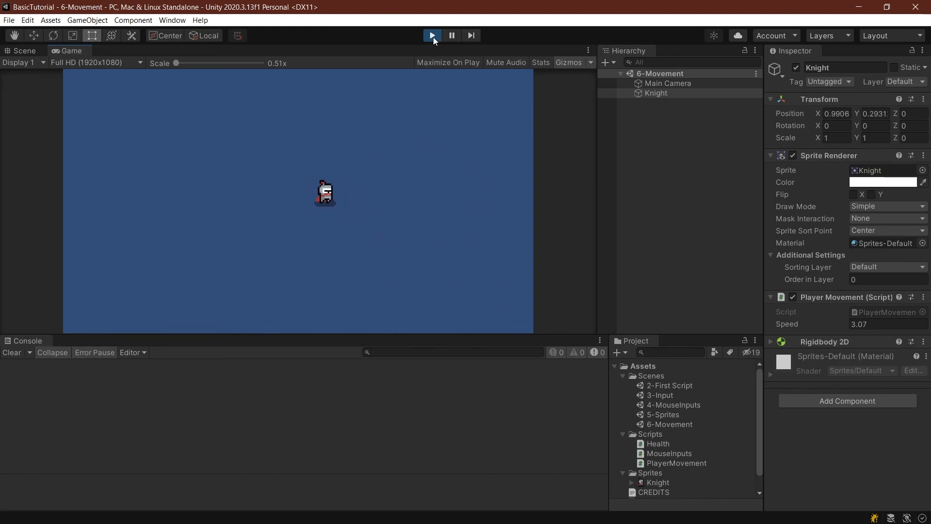
pyautogui.click(431, 34)
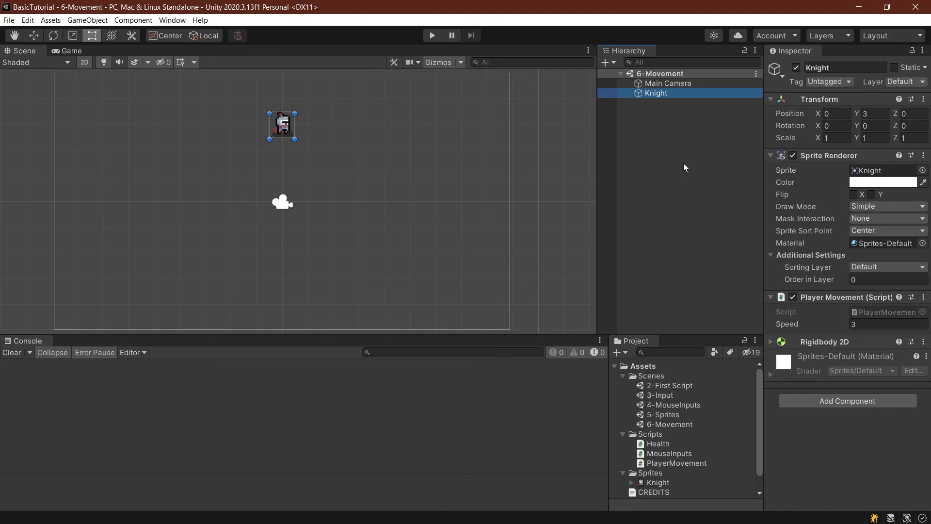